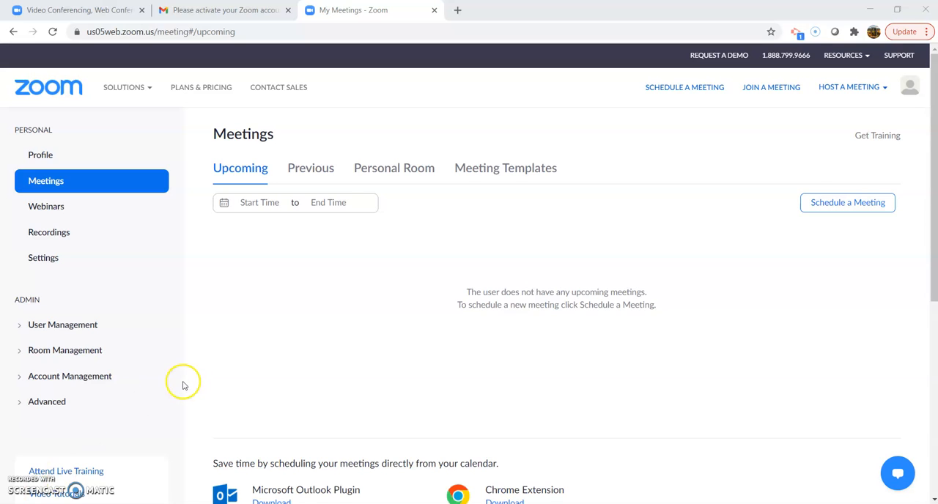
mouse_move(205, 376)
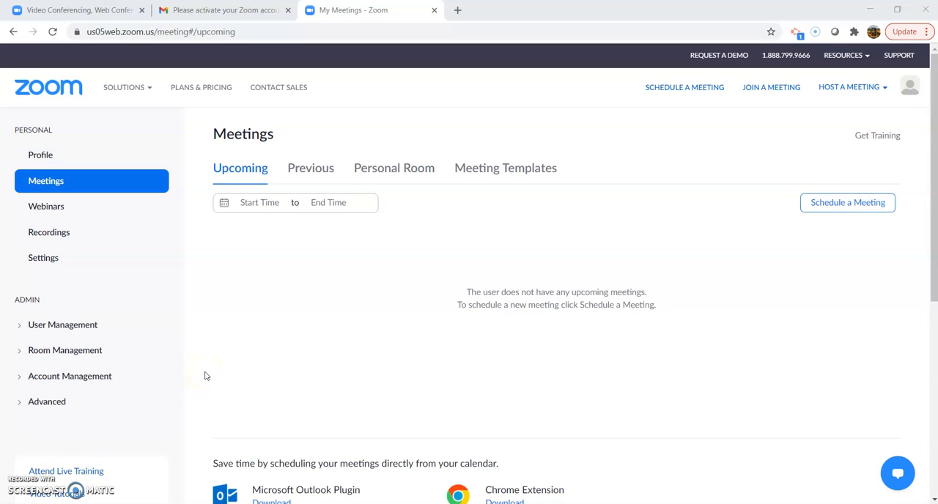
mouse_move(214, 283)
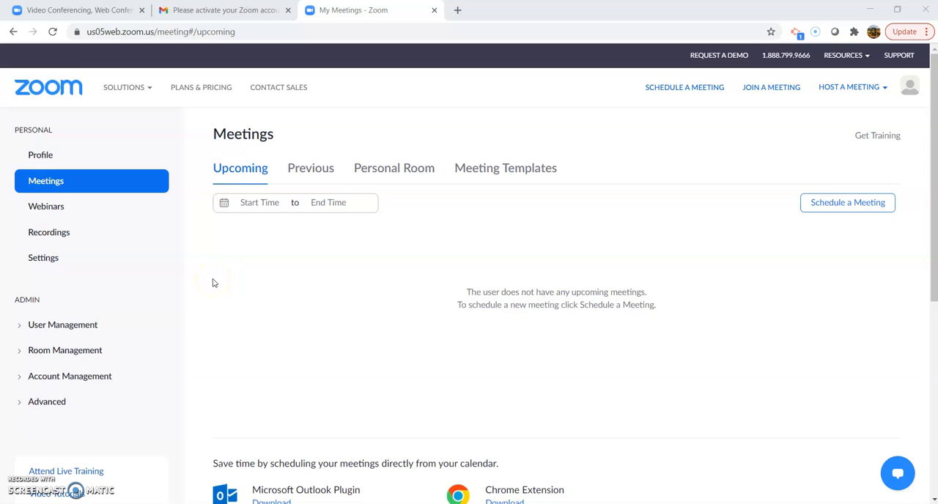
Step: Navigate from the account profile back to the Meetings list in the Zoom portal
click(850, 86)
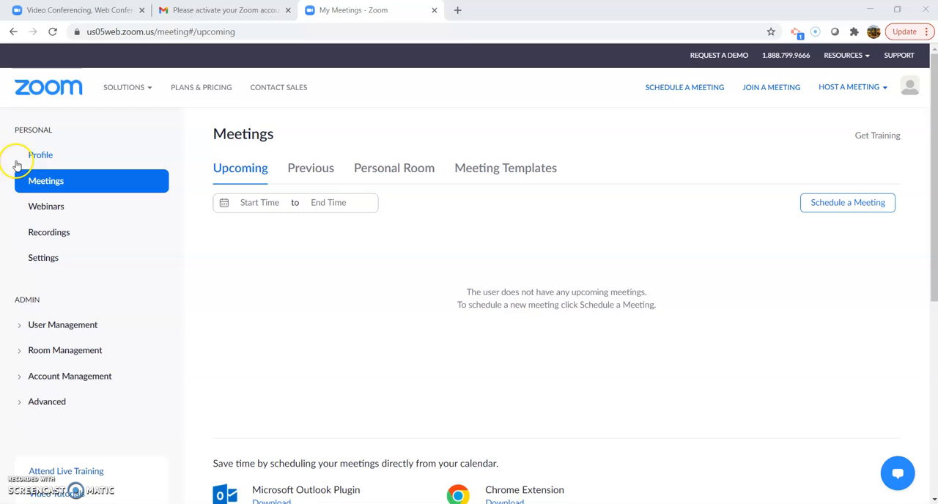
click(41, 156)
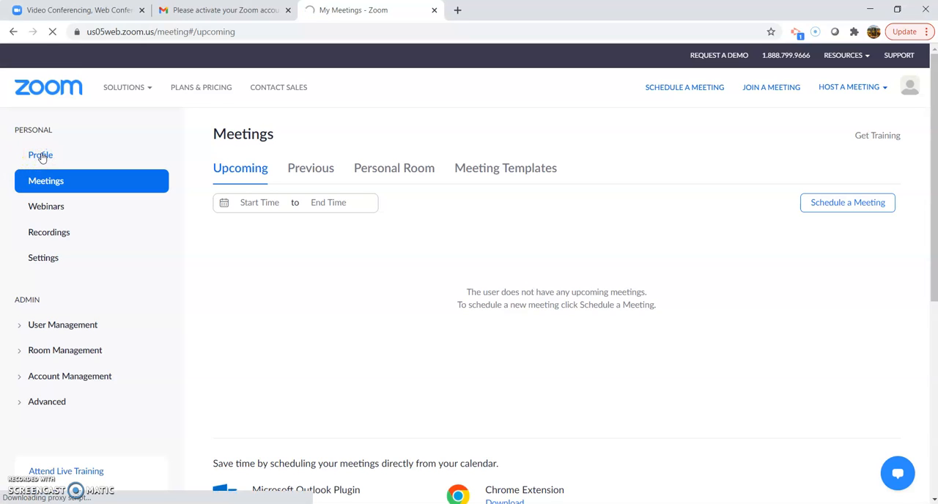
click(40, 155)
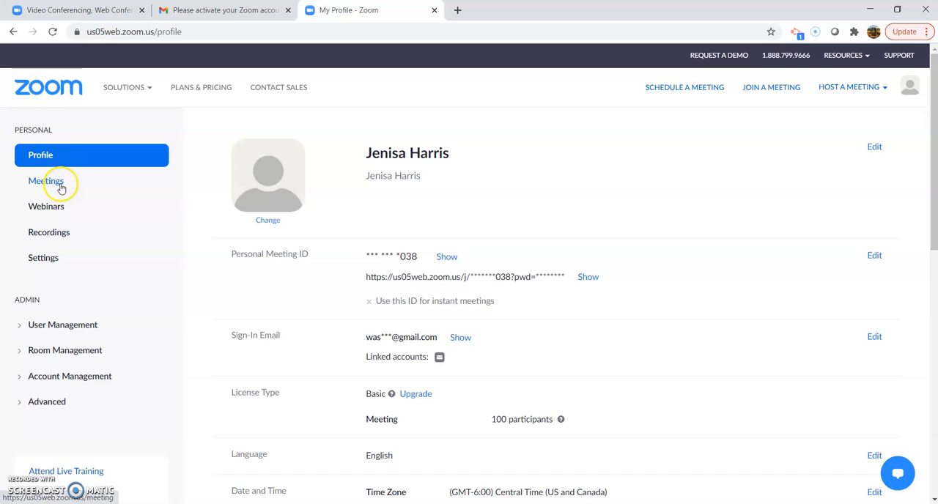
click(45, 182)
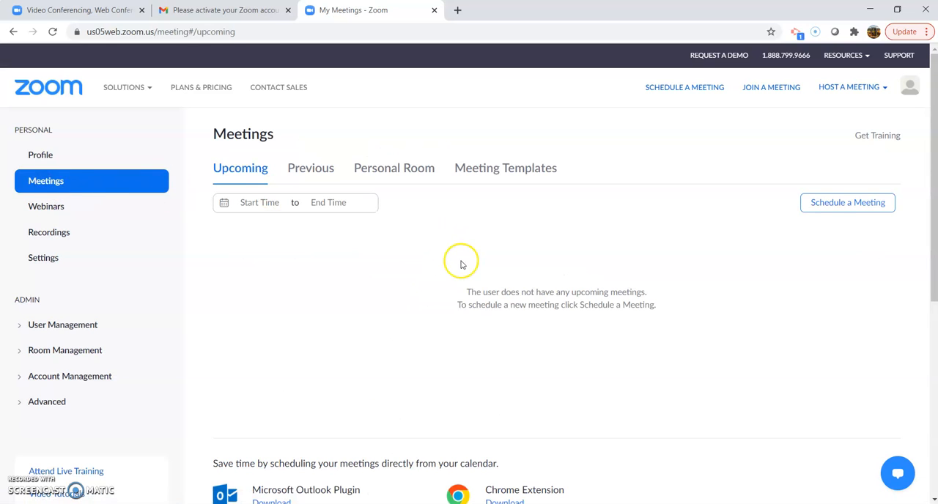
mouse_move(847, 202)
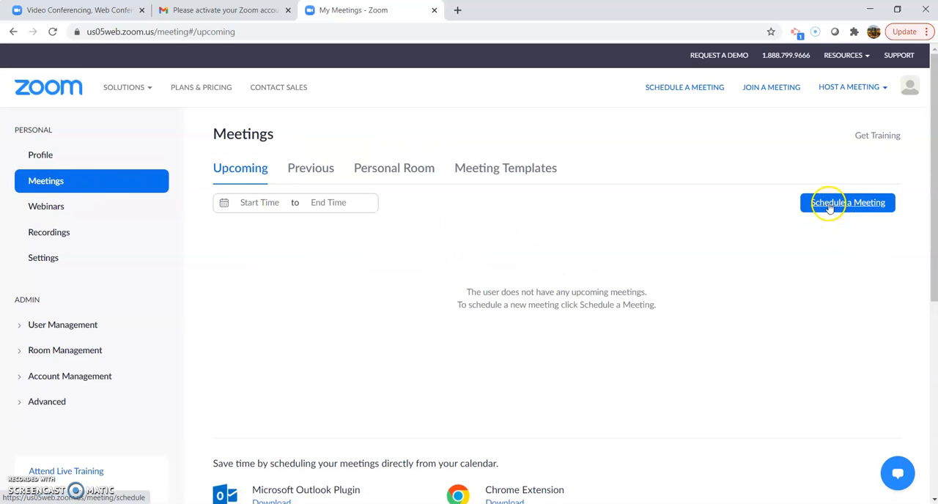
Step: Schedule a new meeting and set its topic to 'Holiday get together'
click(847, 202)
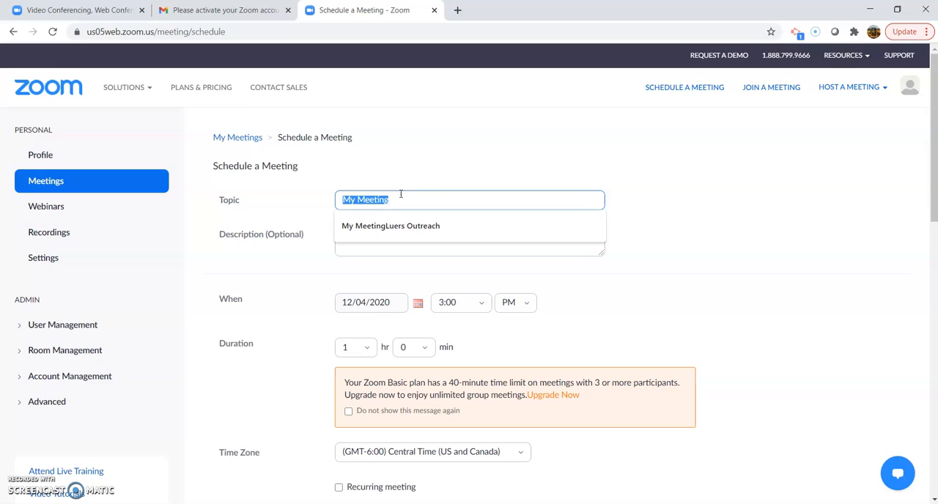
text(Holida)
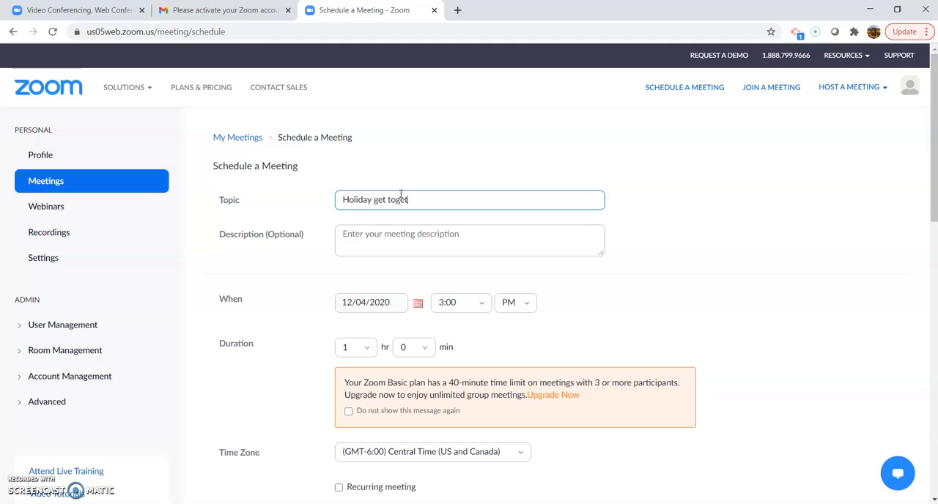
text(her)
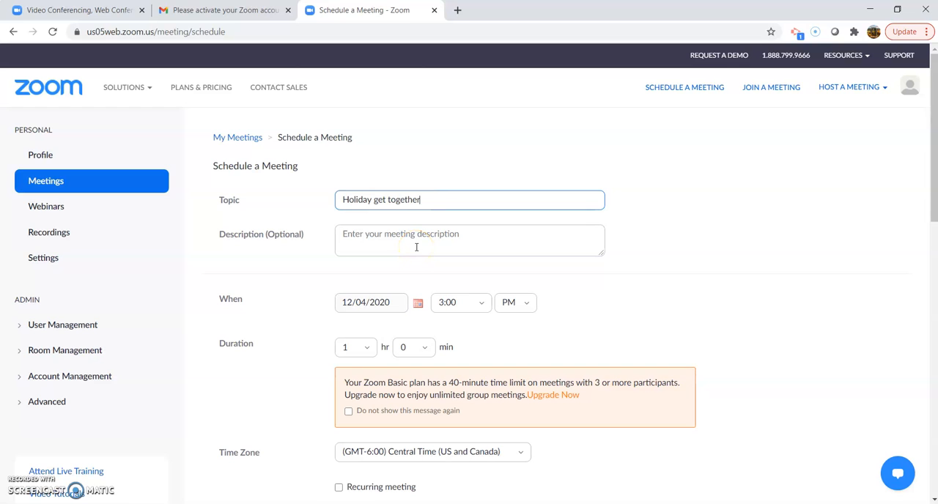
click(469, 240)
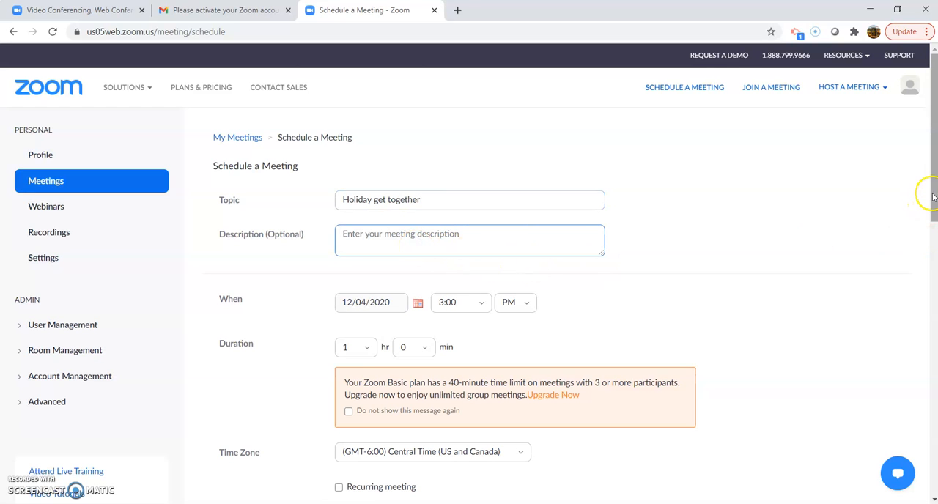
Step: Pick December 24, 2020 as the meeting date from the calendar, keeping 3:00 PM
scroll(down, 3)
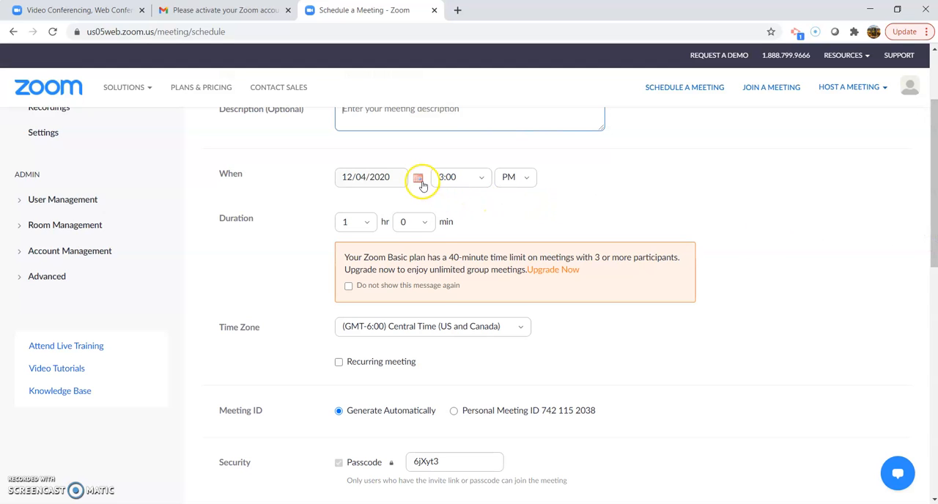
click(418, 176)
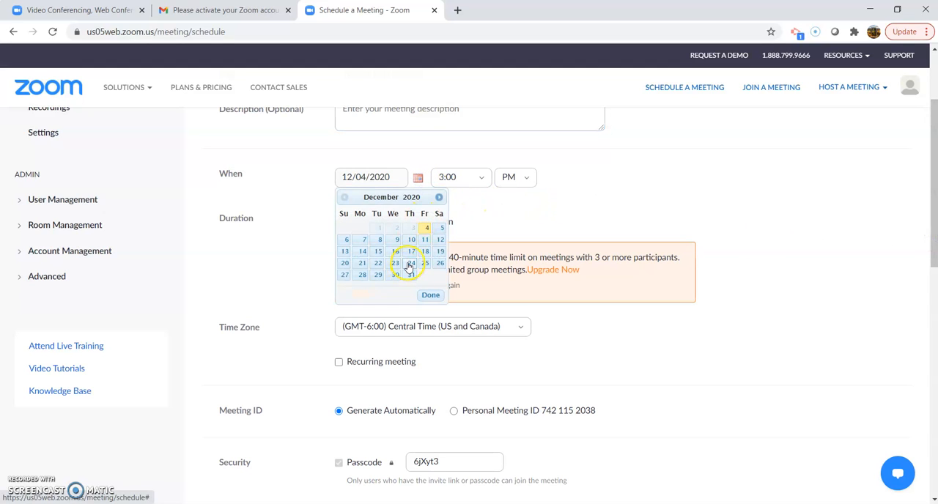
click(410, 262)
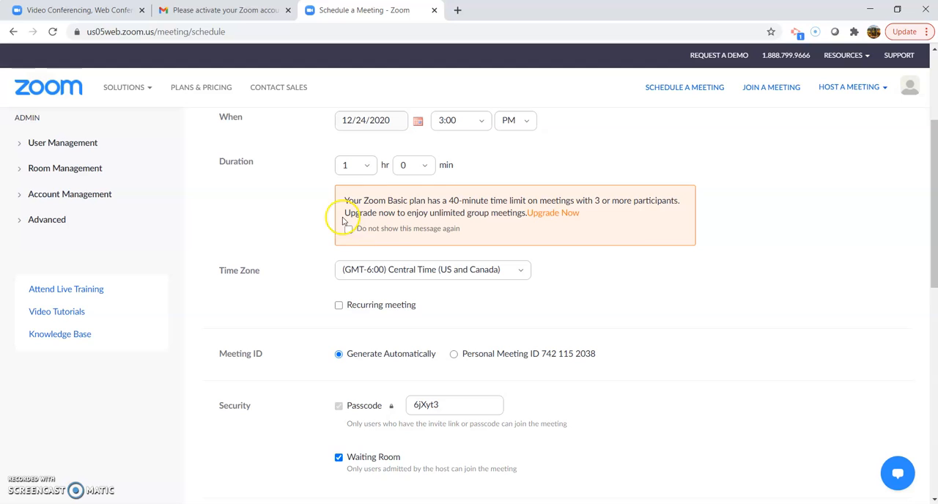
mouse_move(331, 219)
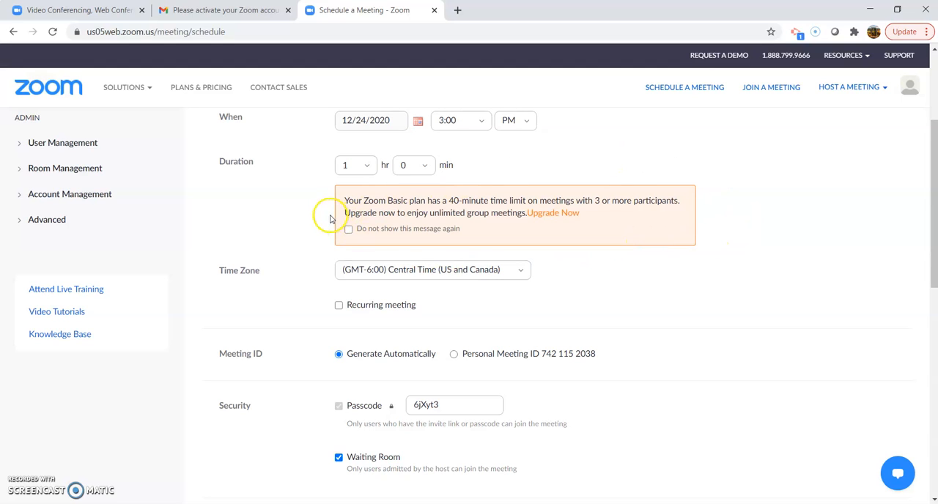
mouse_move(443, 291)
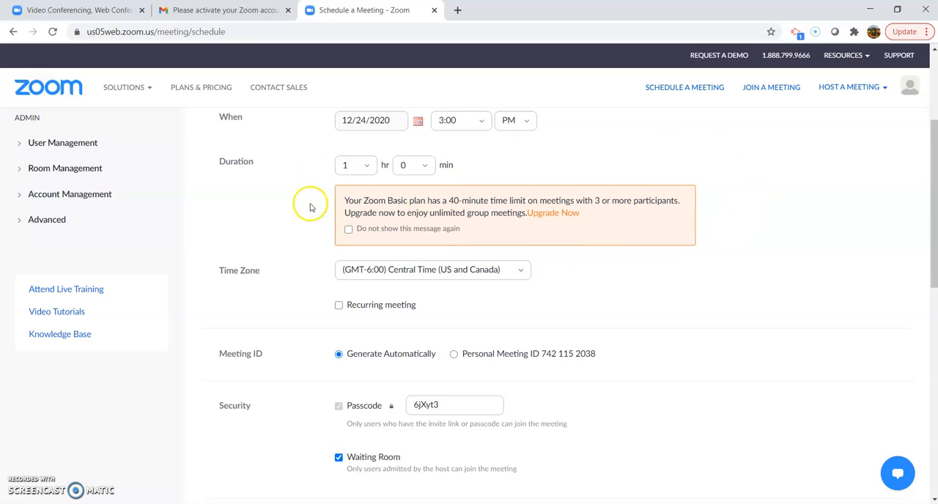
mouse_move(295, 181)
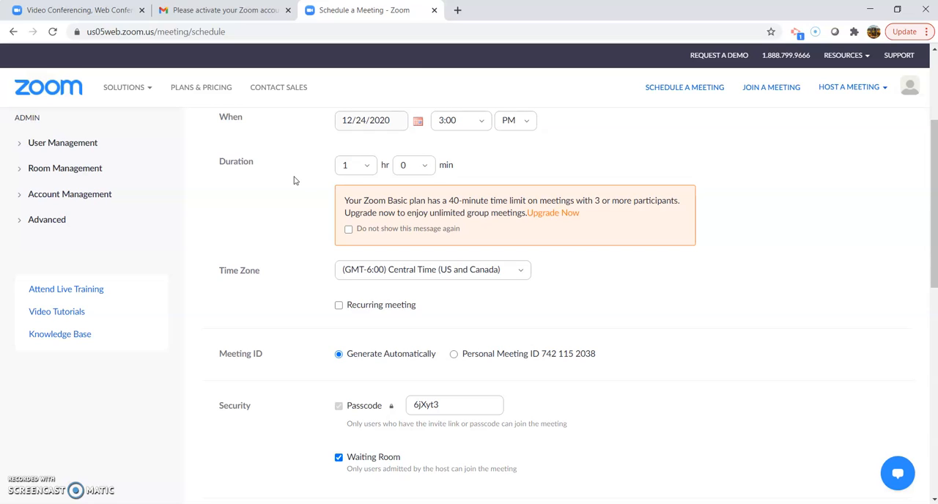
mouse_move(299, 216)
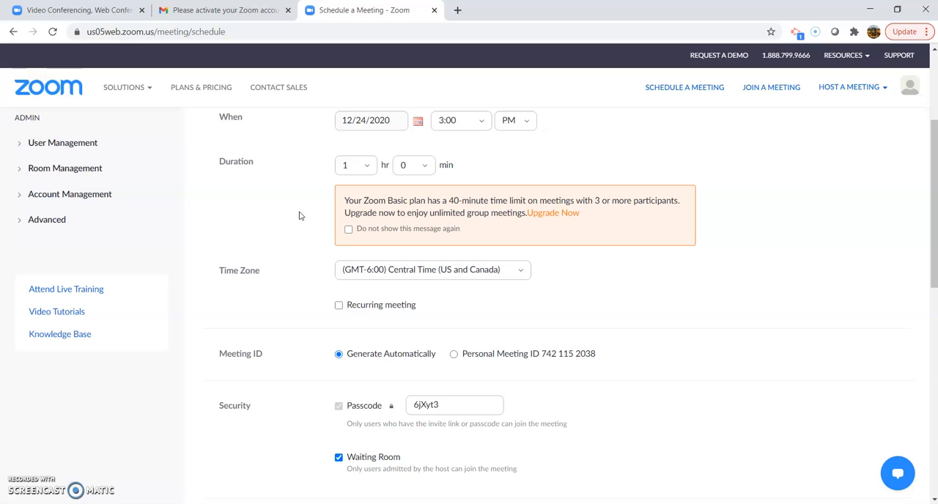
mouse_move(659, 279)
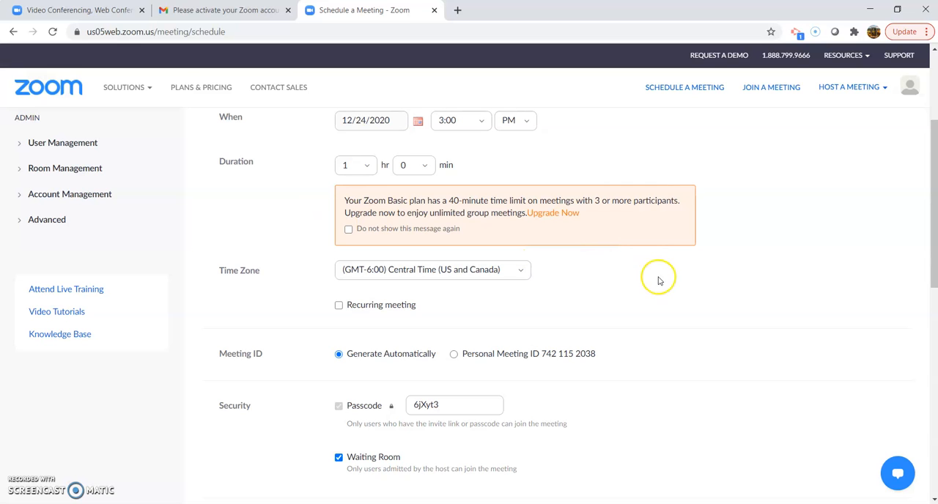
Step: Turn off the Waiting Room under Security, keeping the generated meeting ID and passcode
scroll(down, 3)
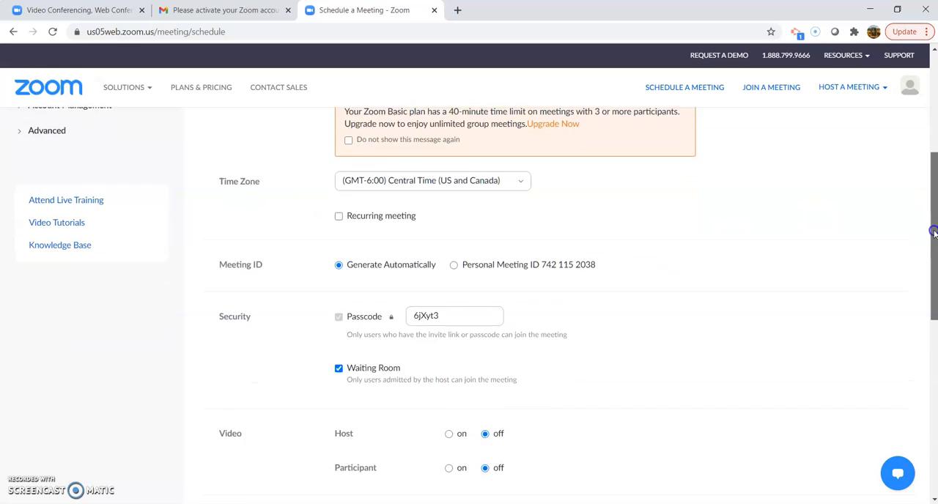
scroll(down, 3)
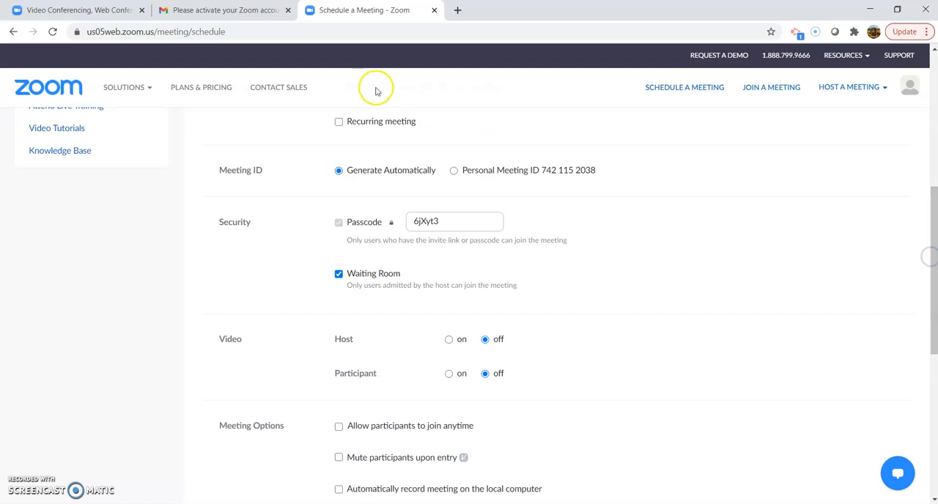
mouse_move(451, 124)
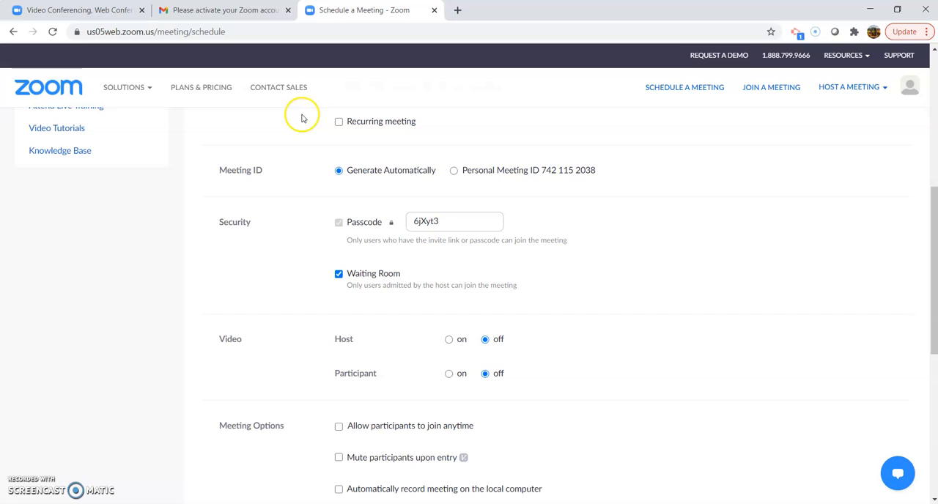
mouse_move(413, 112)
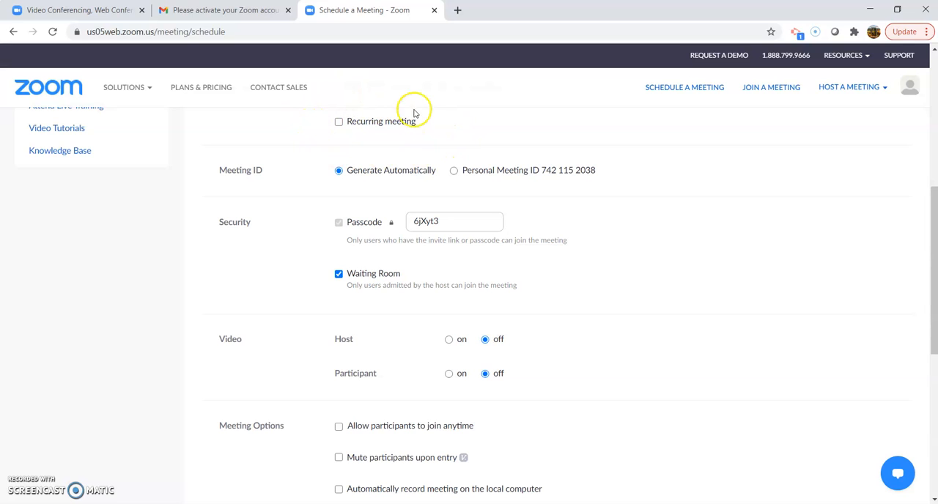
mouse_move(318, 190)
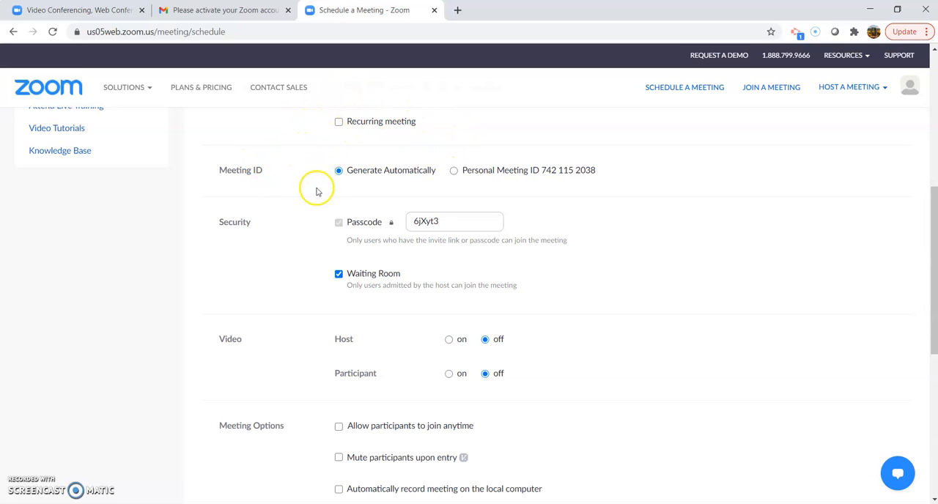
mouse_move(451, 196)
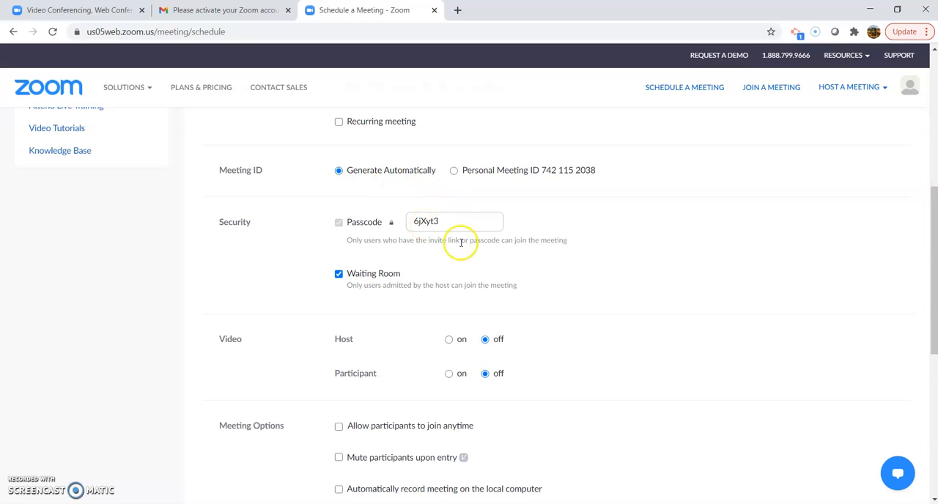
mouse_move(326, 282)
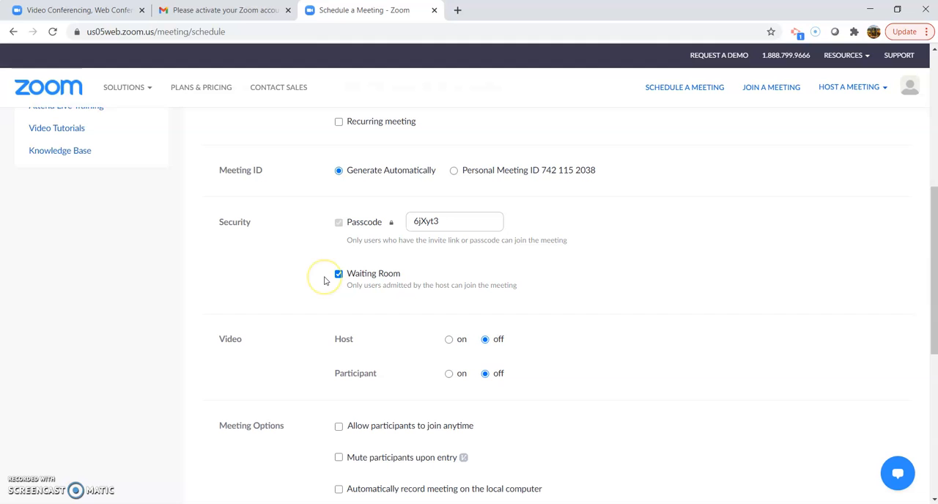
click(338, 272)
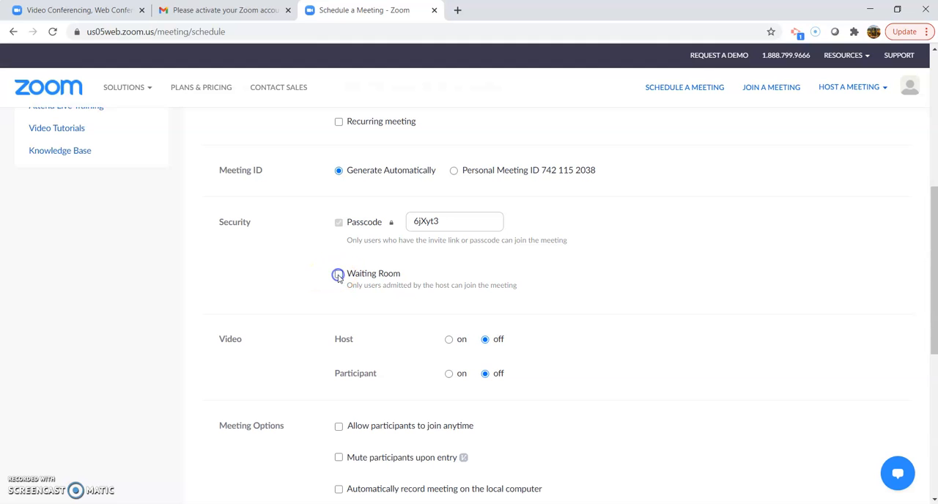
click(339, 273)
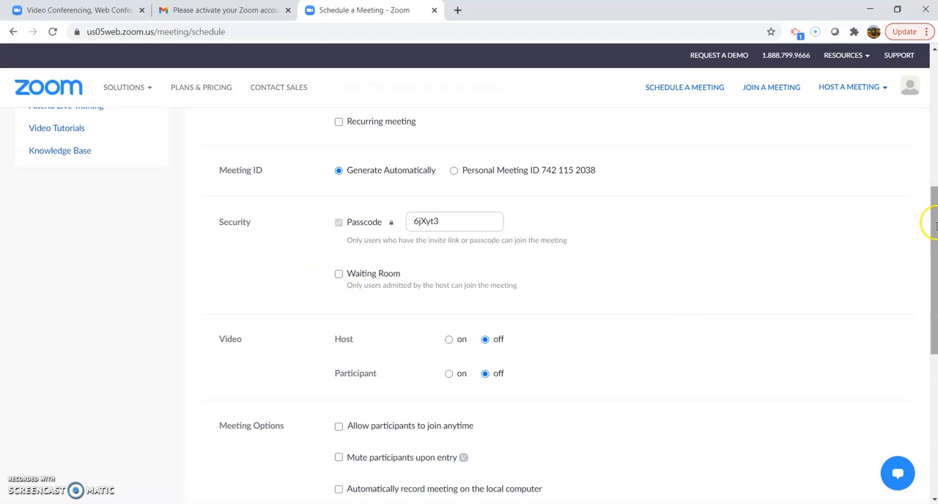
Step: Set video to on for both host and participants
scroll(down, 3)
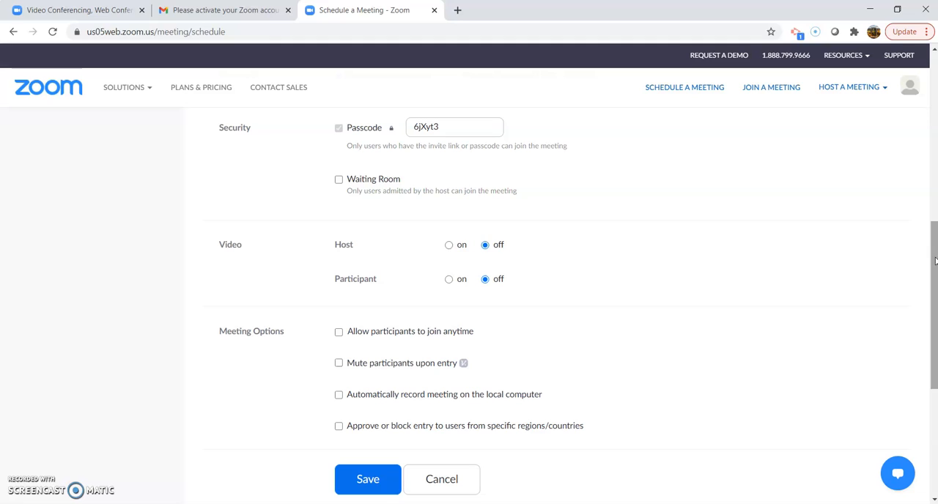
click(449, 245)
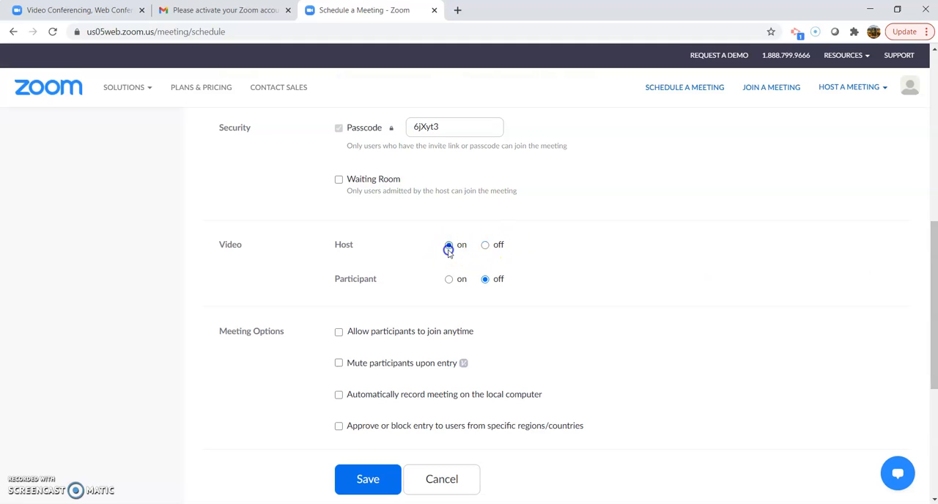
click(449, 243)
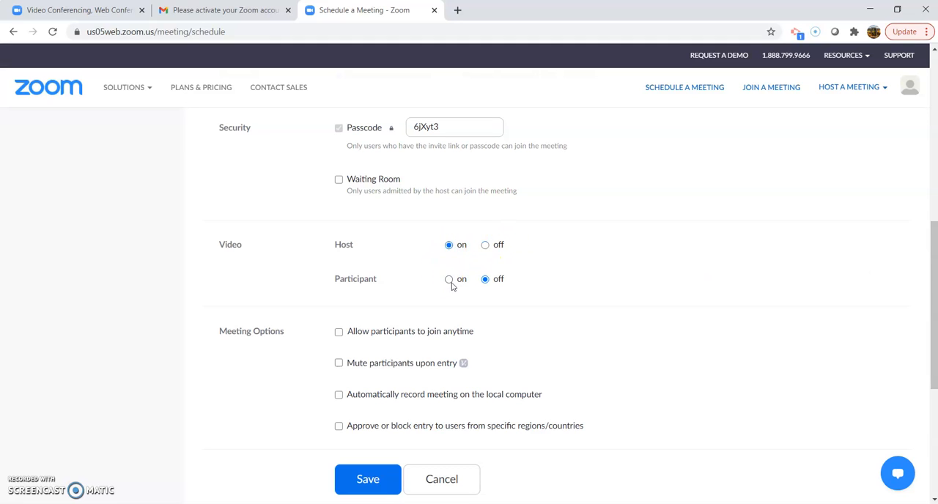
click(448, 279)
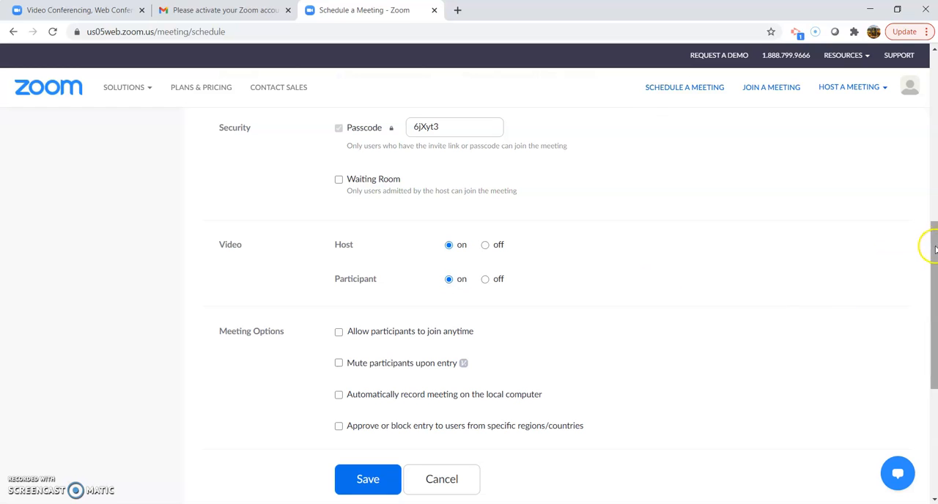
Step: Allow participants to join anytime and save the scheduled meeting
scroll(down, 3)
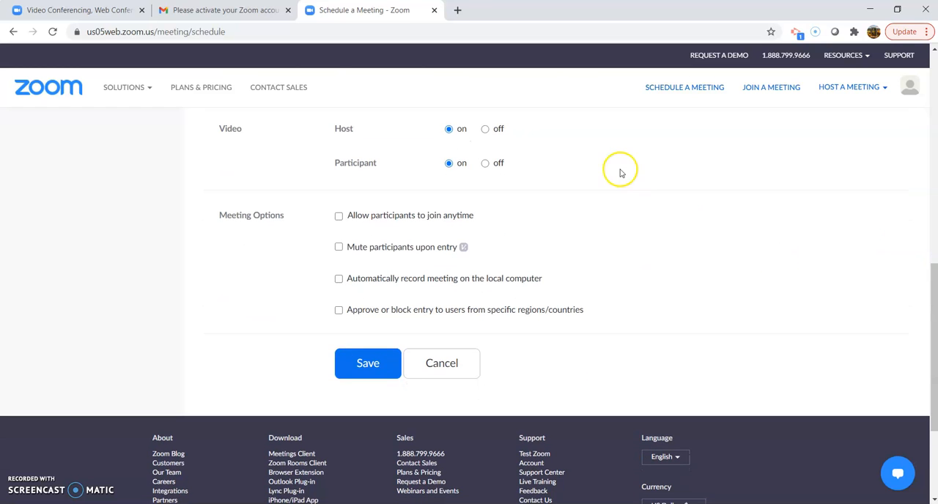
mouse_move(435, 227)
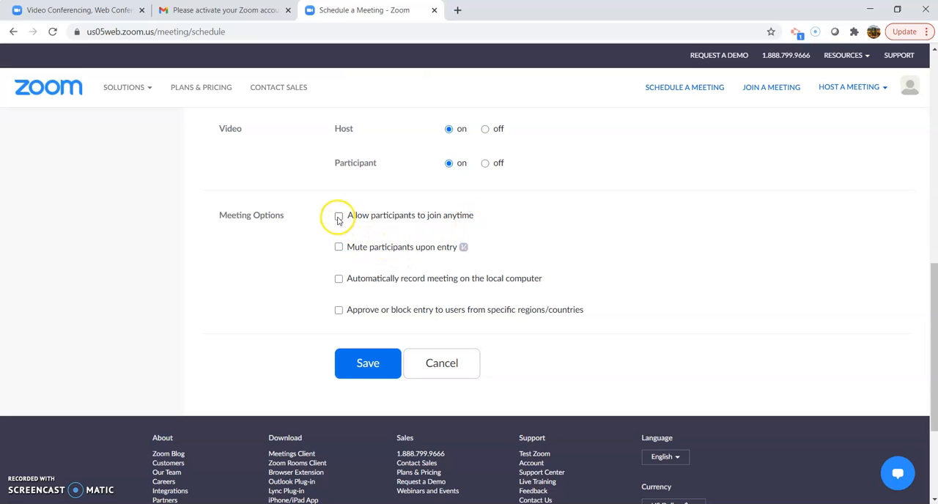
click(339, 215)
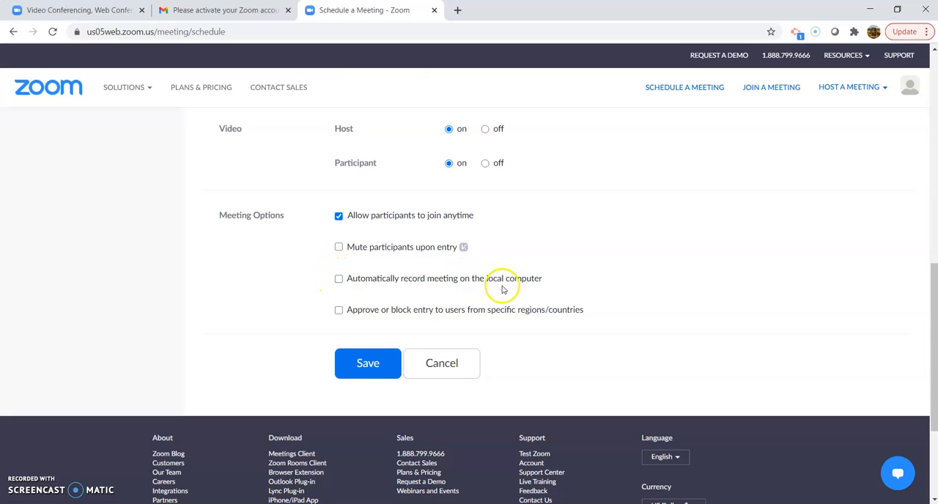
mouse_move(409, 320)
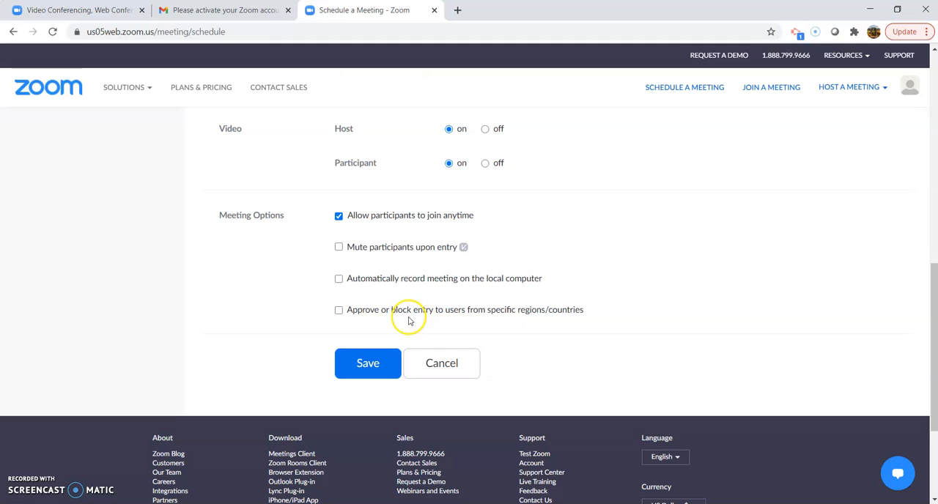
mouse_move(610, 323)
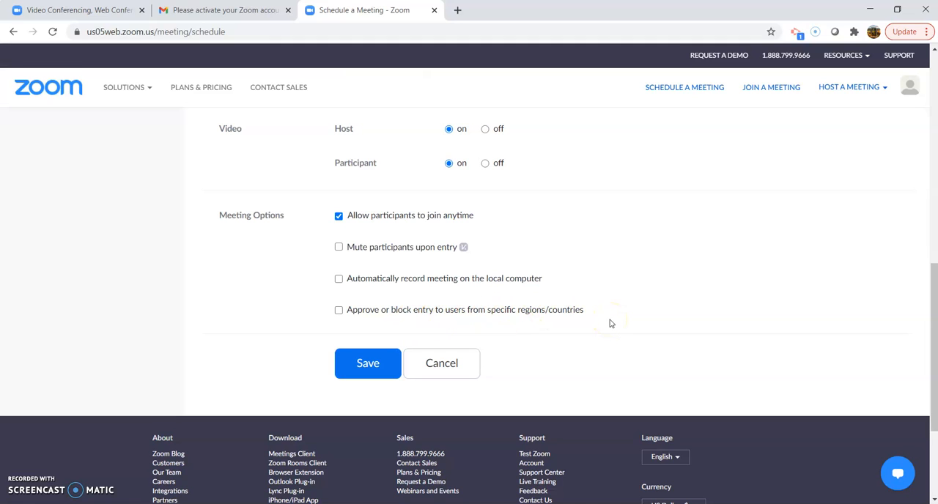
click(366, 362)
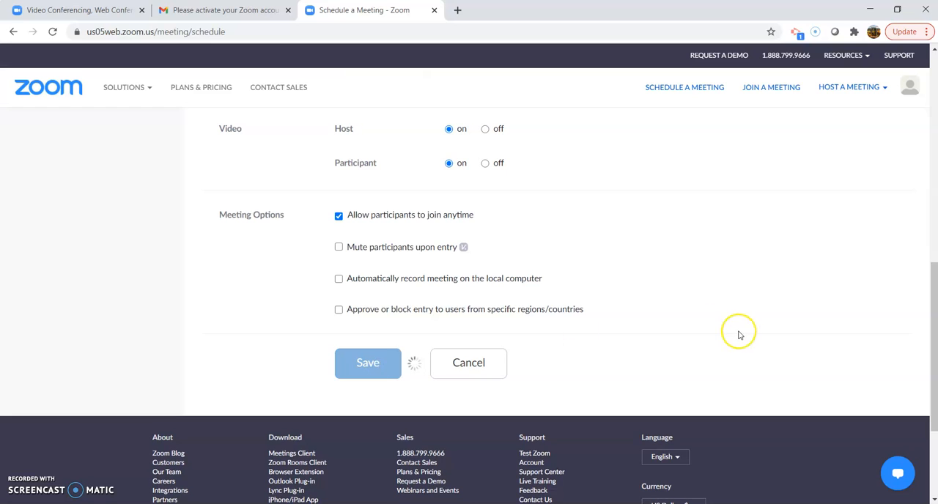
mouse_move(739, 331)
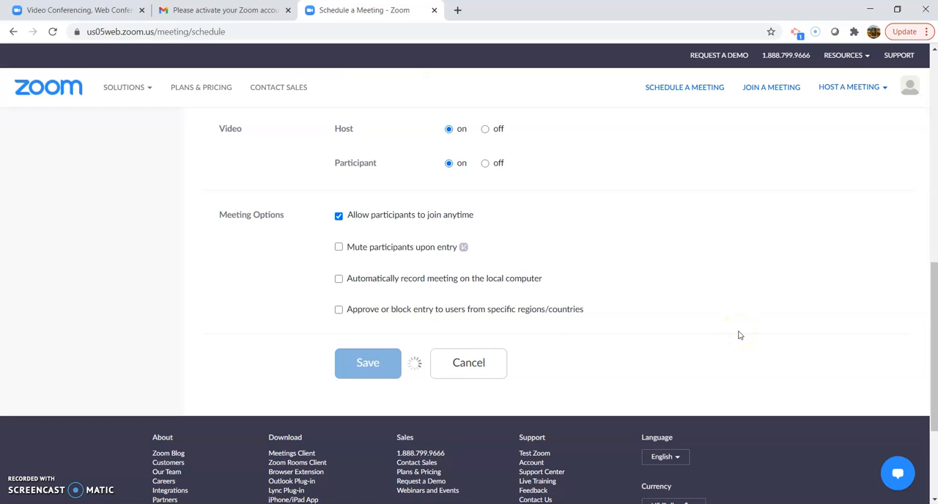
click(367, 362)
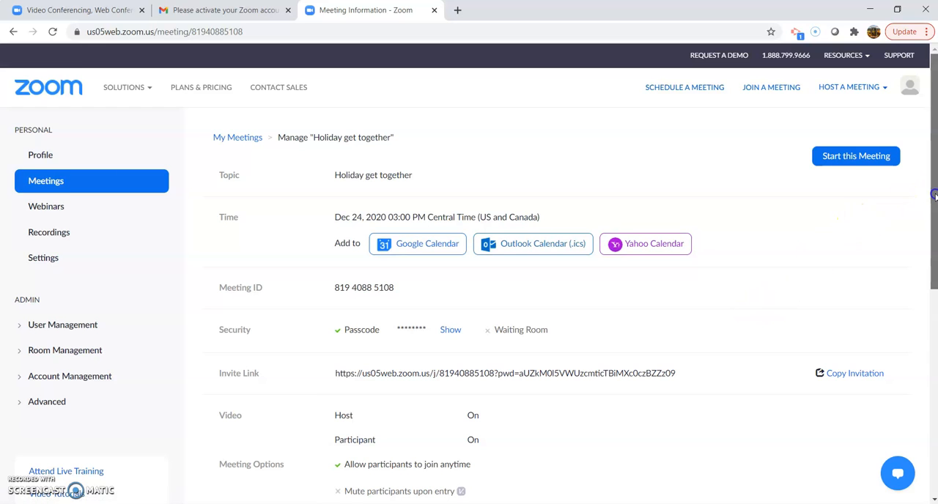
Step: Copy the meeting invitation text and switch to the Gmail tab
scroll(down, 3)
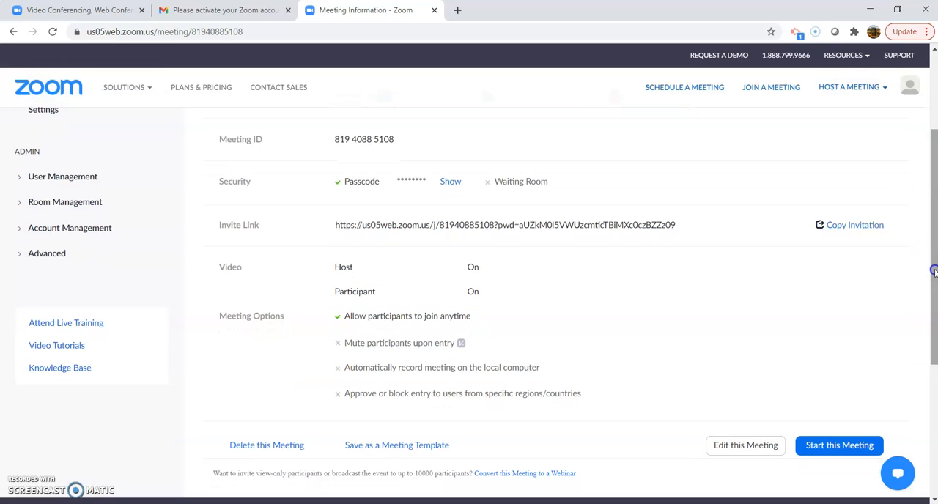
mouse_move(692, 229)
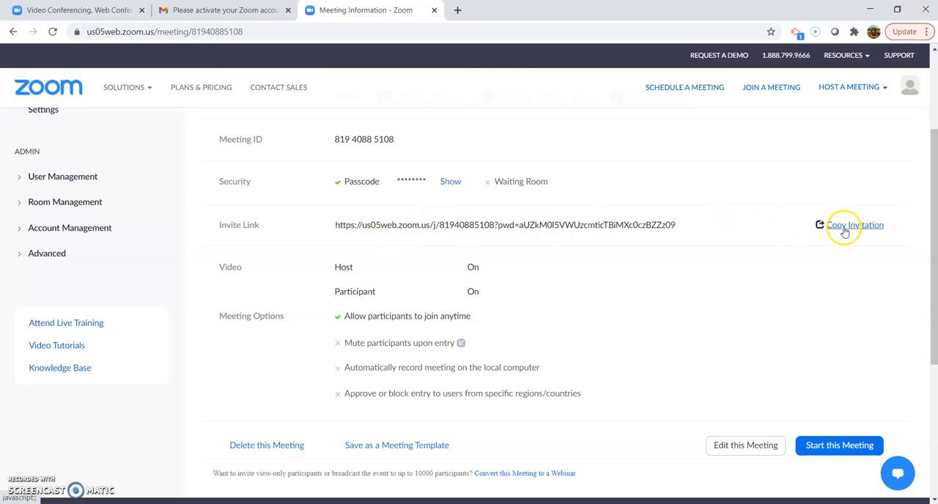
click(855, 225)
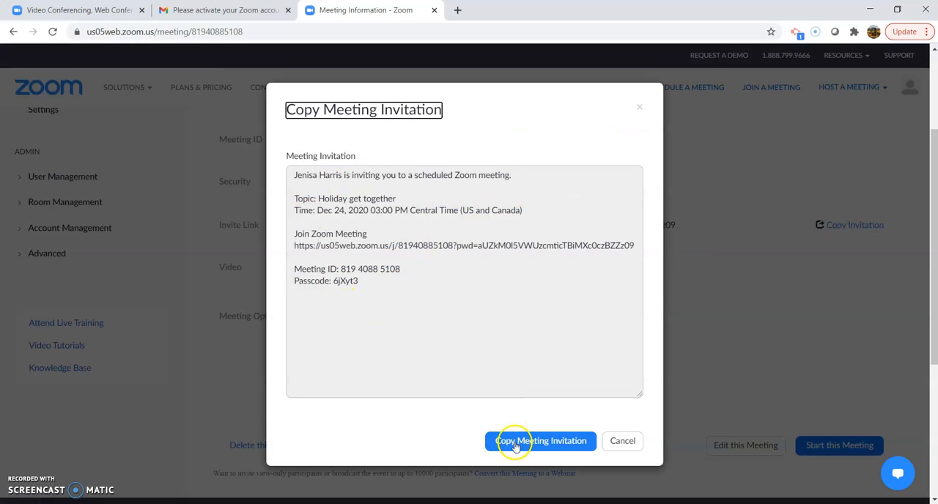
click(540, 440)
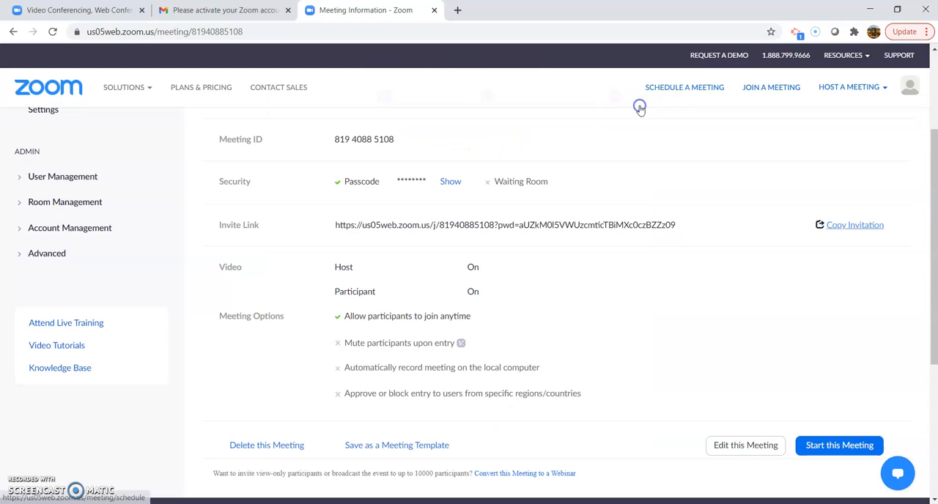
click(223, 9)
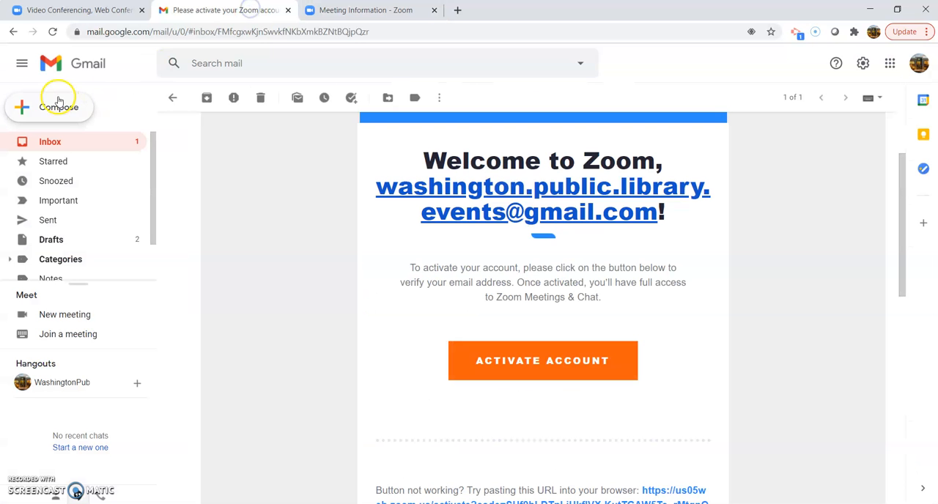
Step: Compose a new Gmail message with the pasted Holiday get together invitation in its body
click(58, 107)
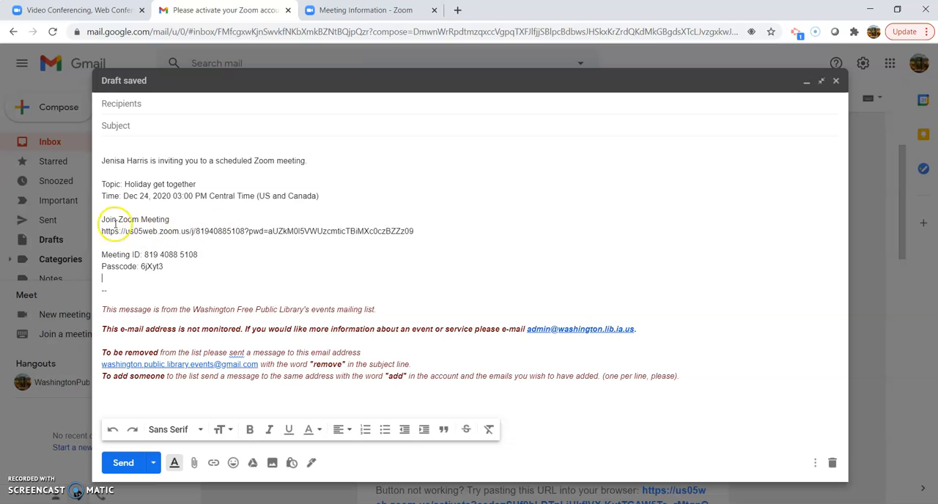
mouse_move(511, 213)
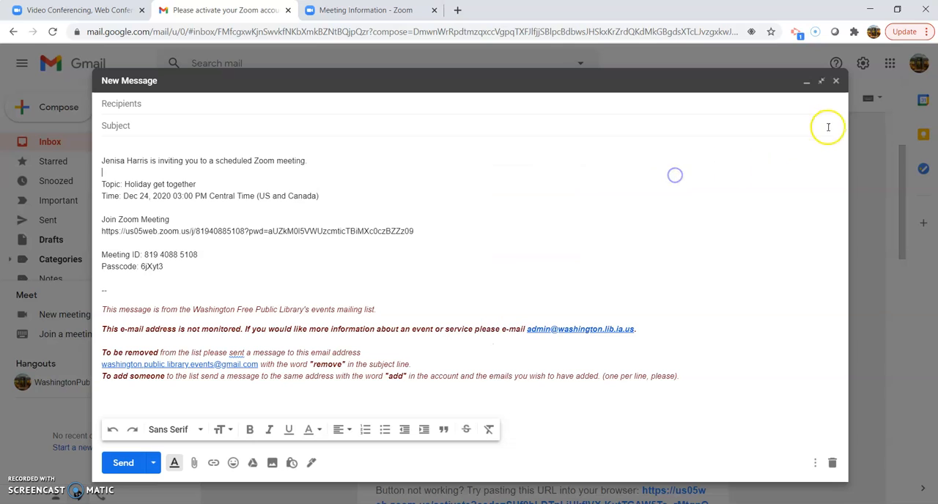
click(370, 9)
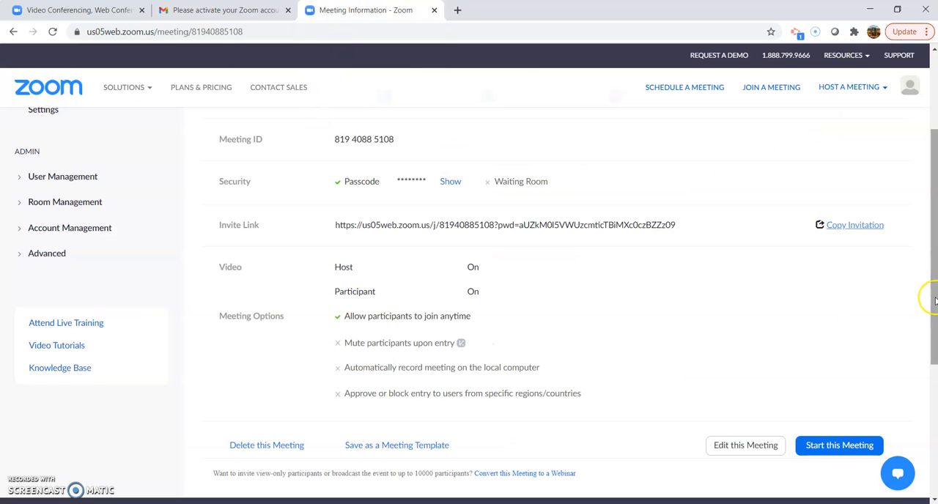
Step: Return to Upcoming meetings and start the 'Holiday get together' meeting
click(47, 182)
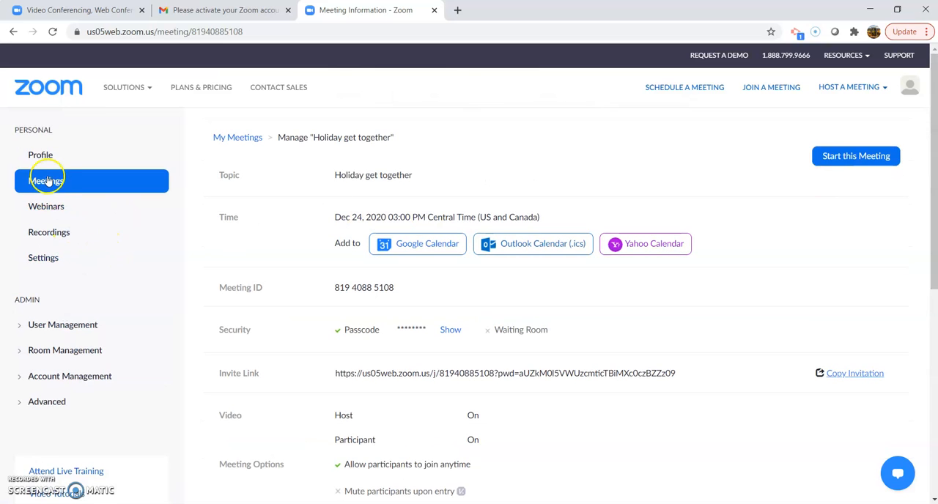
click(45, 182)
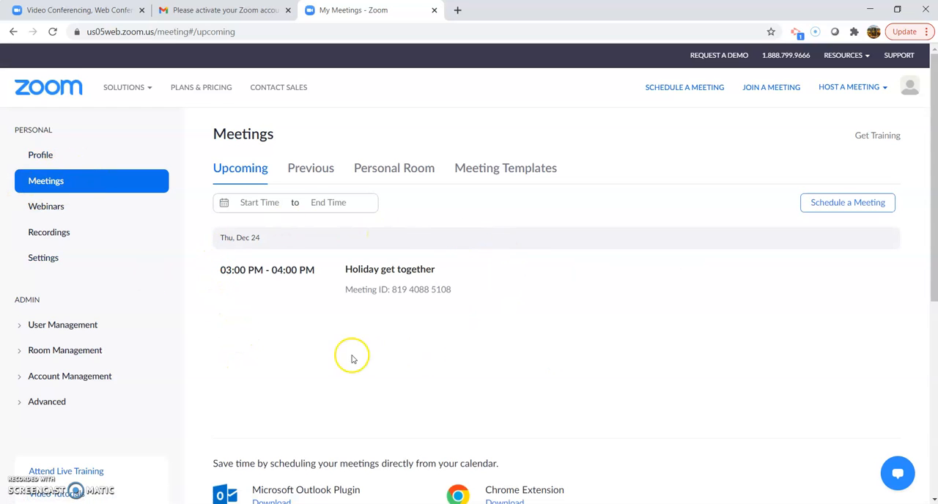
mouse_move(477, 337)
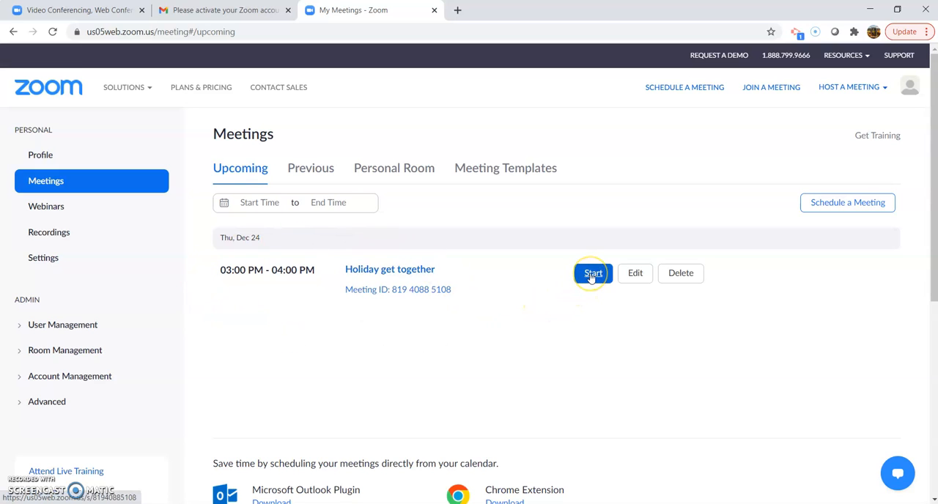
click(592, 273)
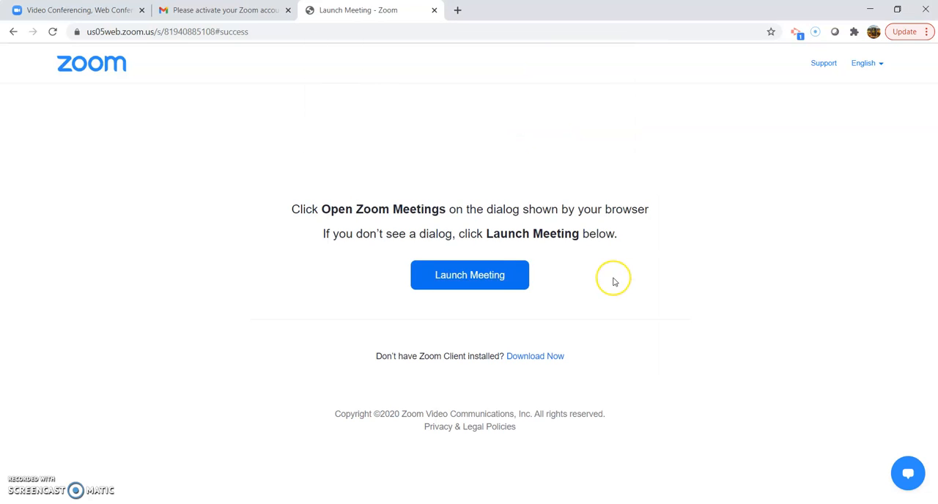
Step: Launch the meeting in the Zoom client with computer audio and enter full screen
click(469, 275)
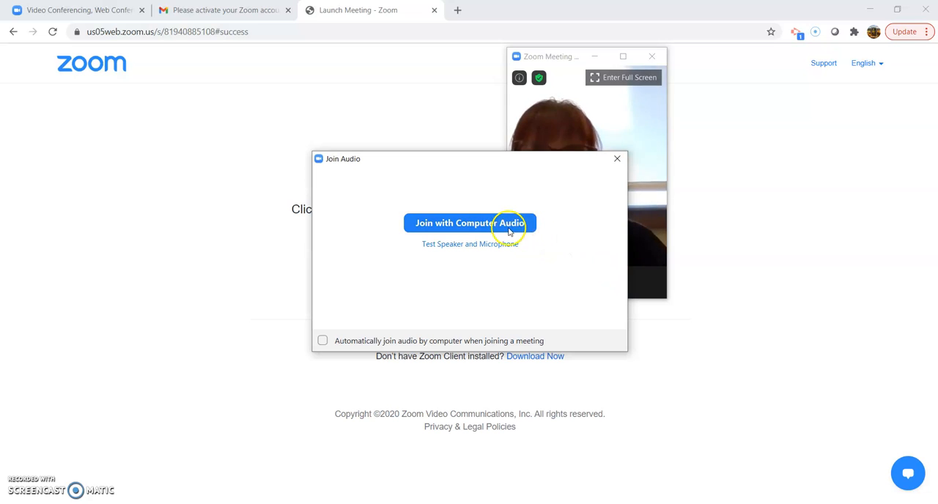
click(469, 223)
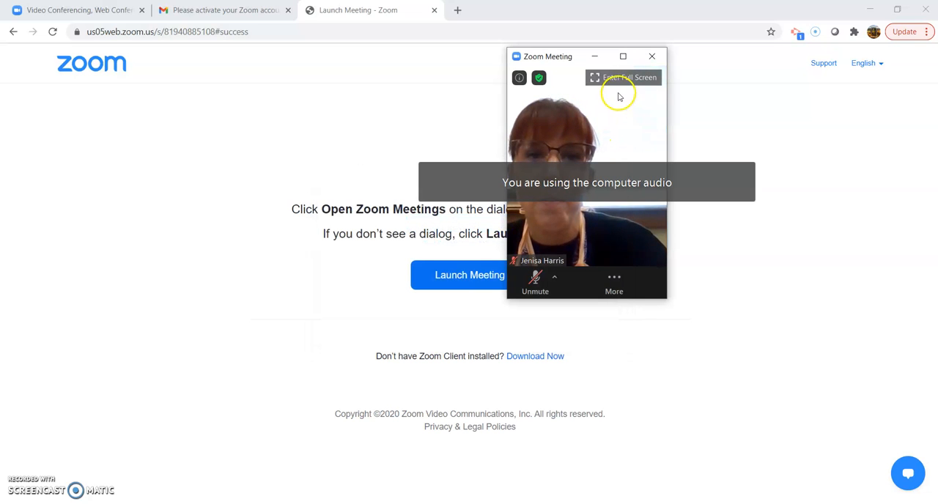
click(622, 55)
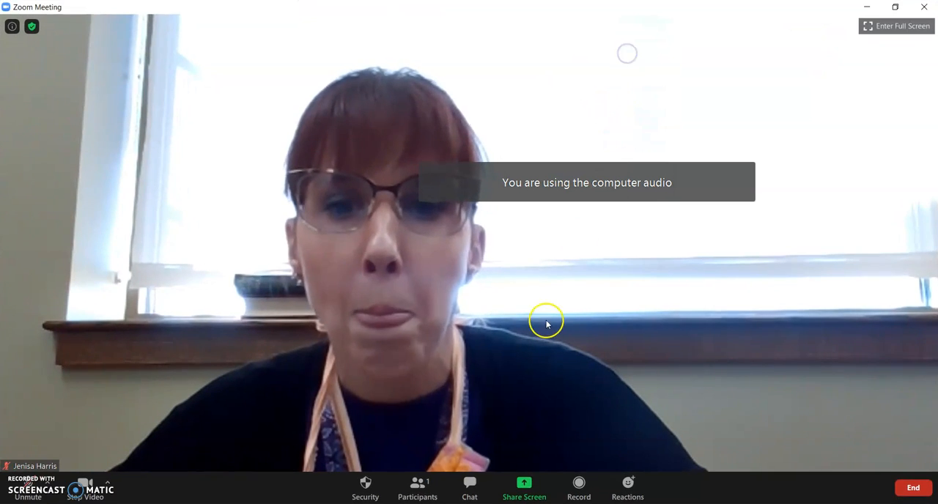
Step: Show the Participants panel and group chat, toggling camera video off and back on
click(416, 487)
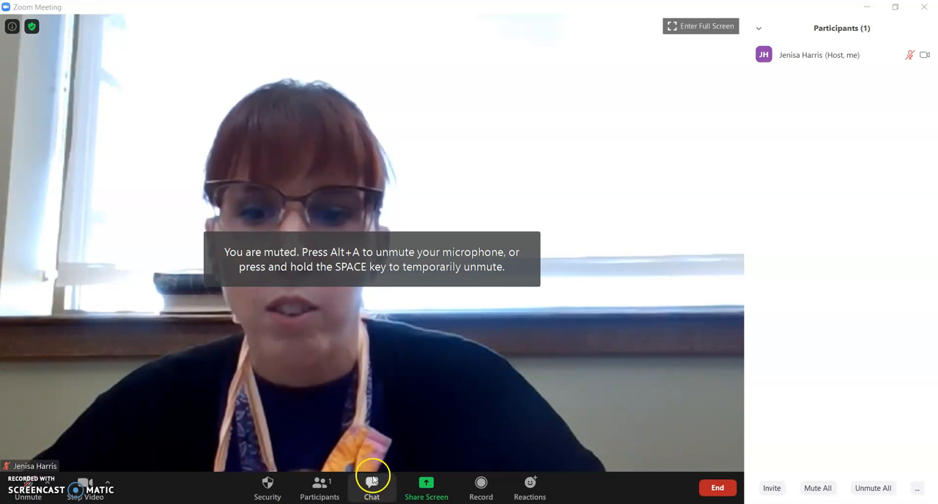
click(372, 486)
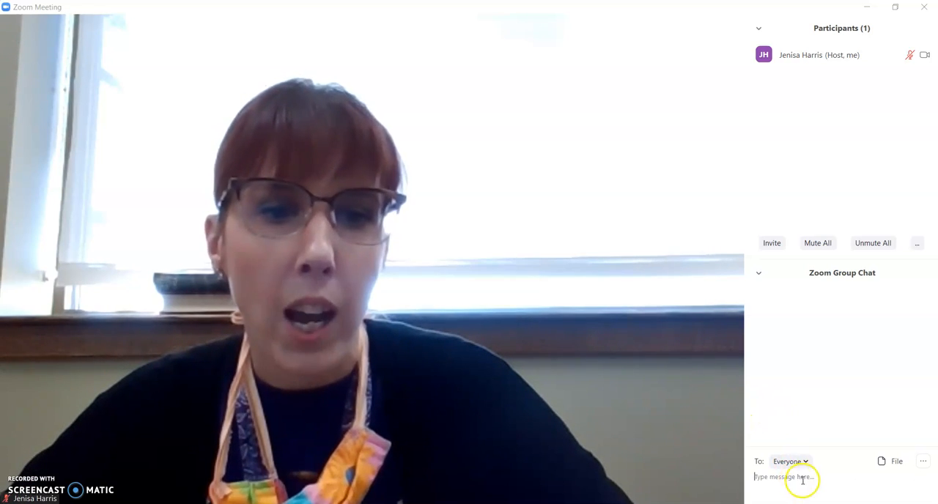
mouse_move(167, 366)
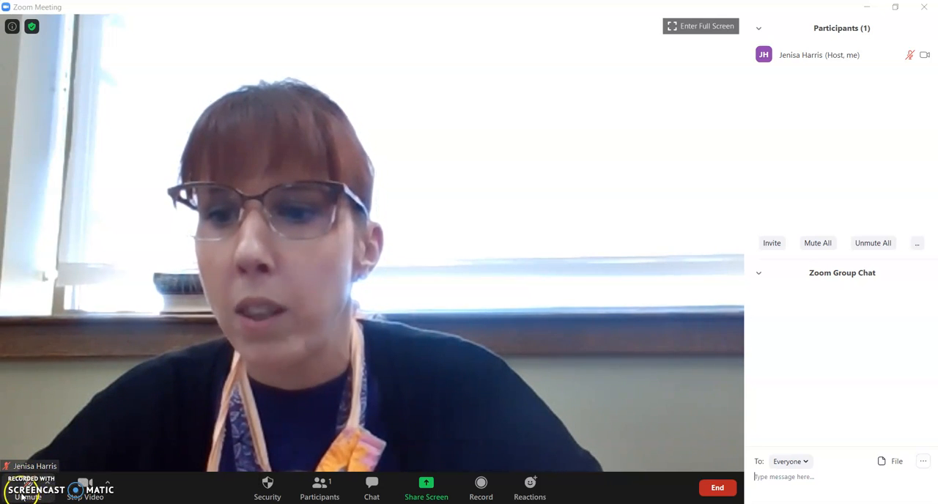
mouse_move(26, 487)
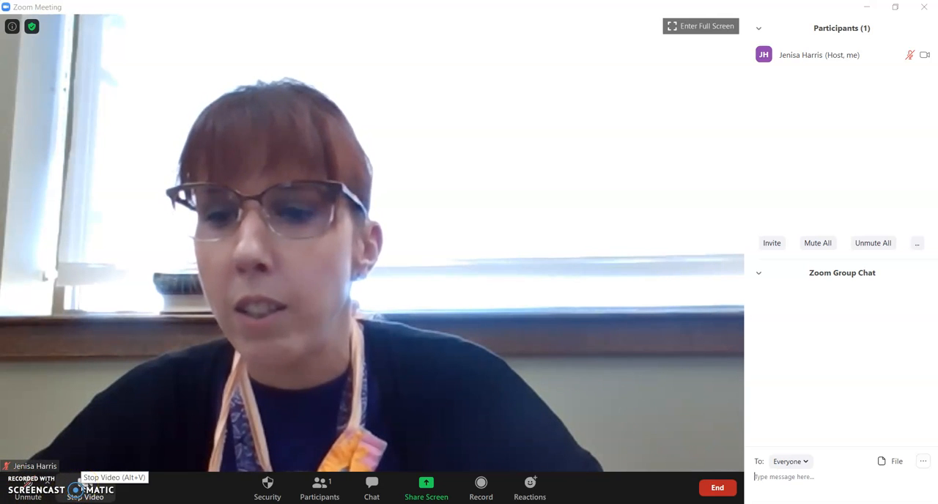
click(85, 486)
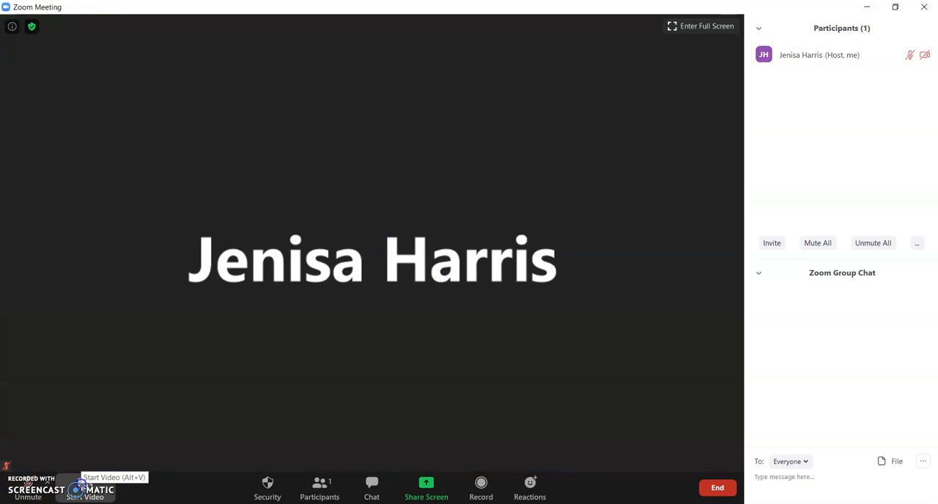
click(85, 487)
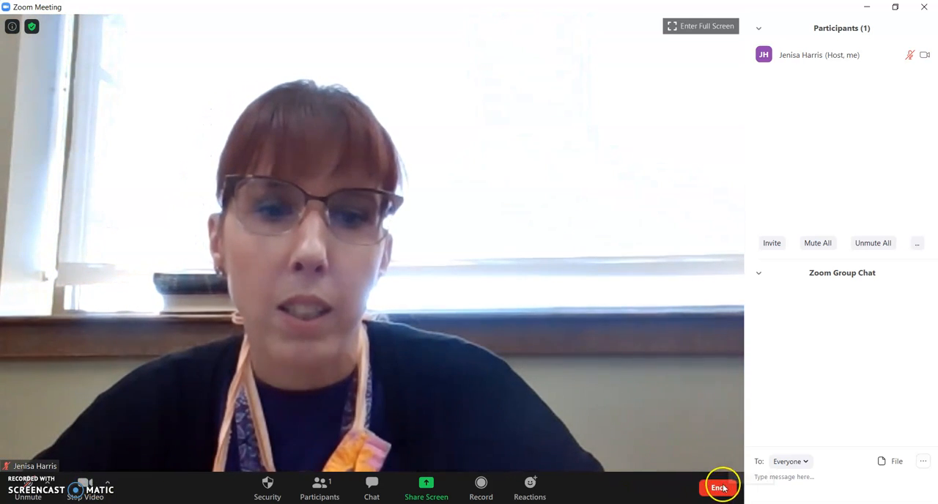
Step: End the meeting for all participants from the toolbar's End options
click(720, 487)
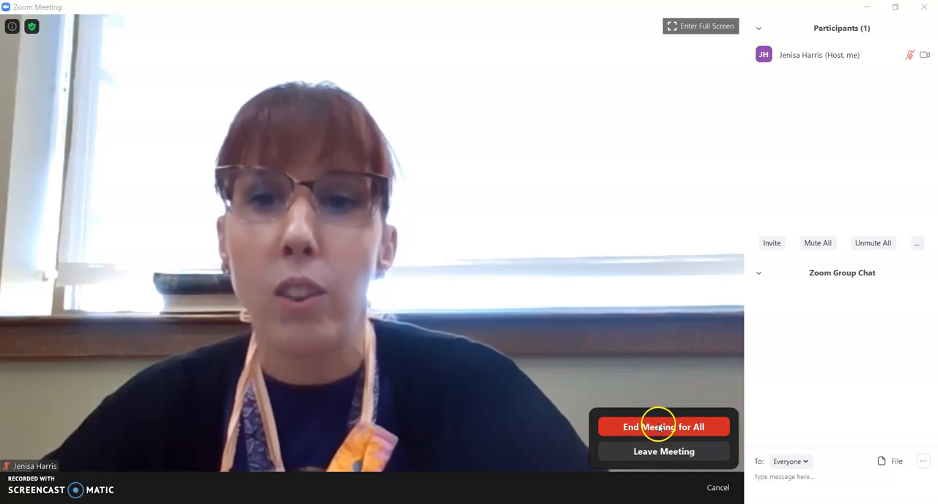
mouse_move(663, 451)
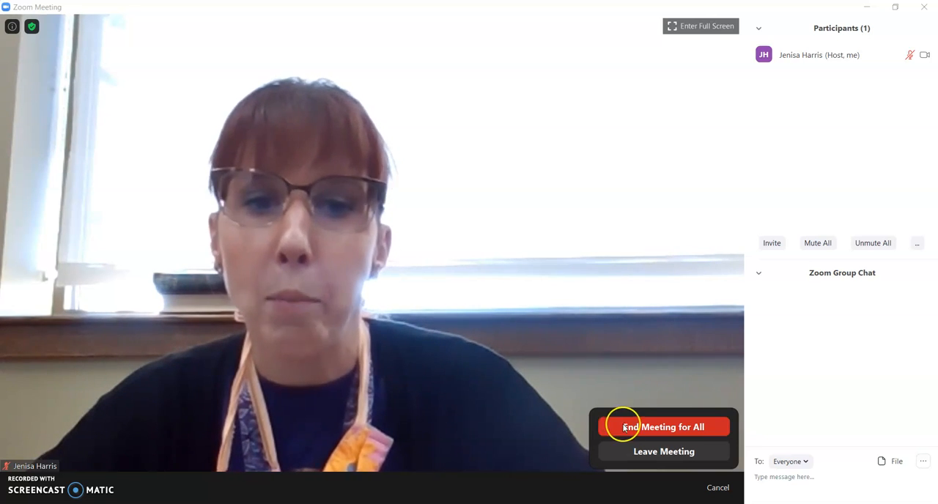
mouse_move(622, 429)
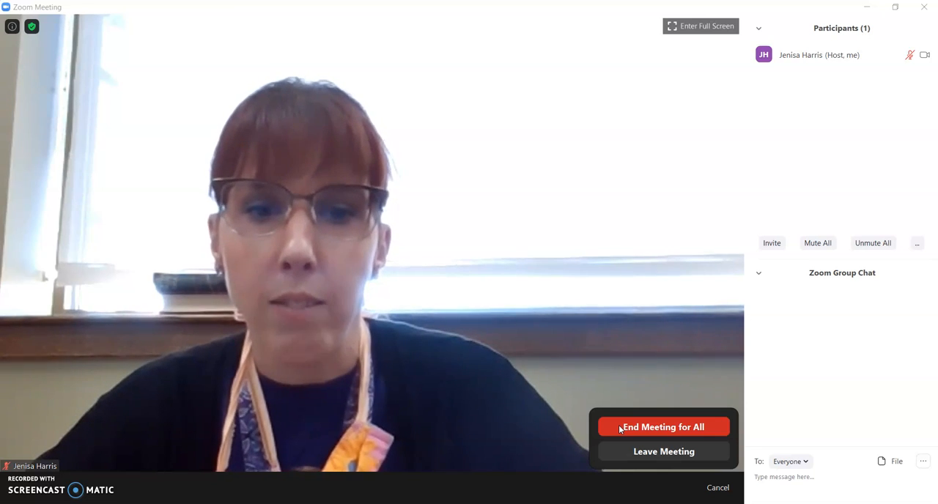
click(663, 426)
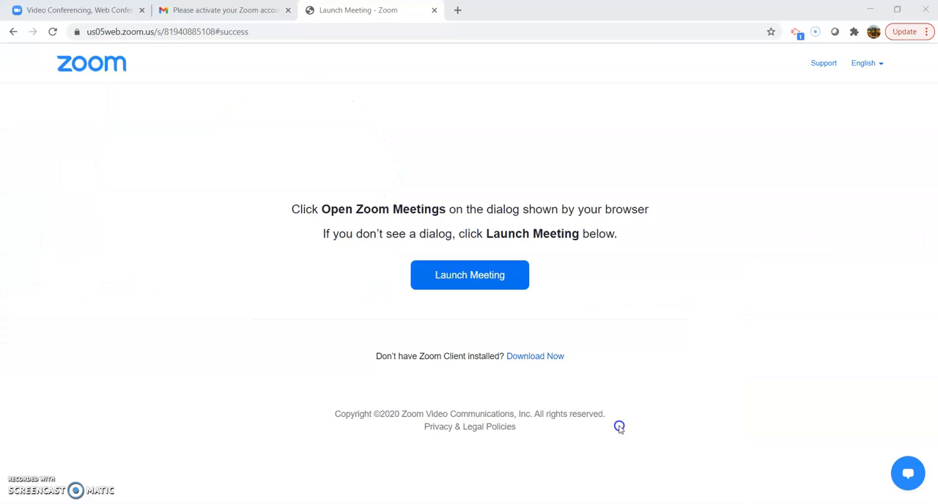
Step: Go to zoom.us and bring up the sign-in form, ready to enter the email address
click(469, 276)
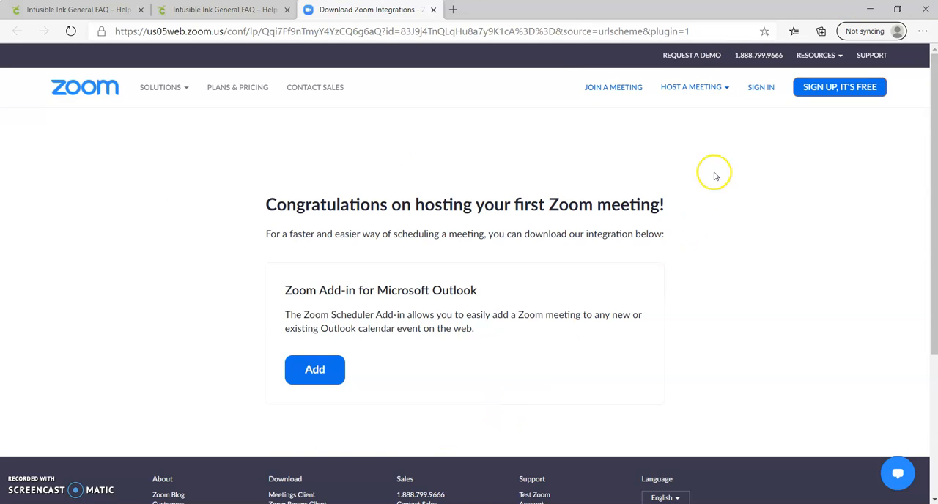
mouse_move(205, 59)
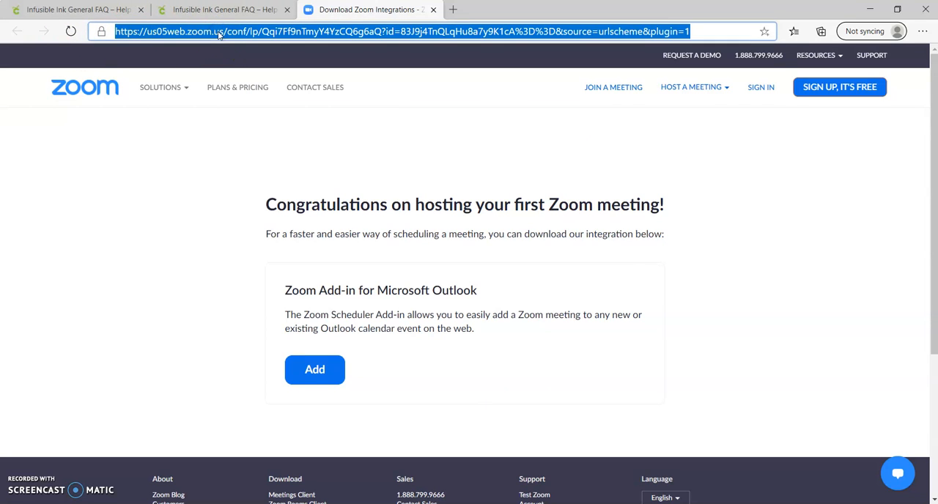
text(zoom.us)
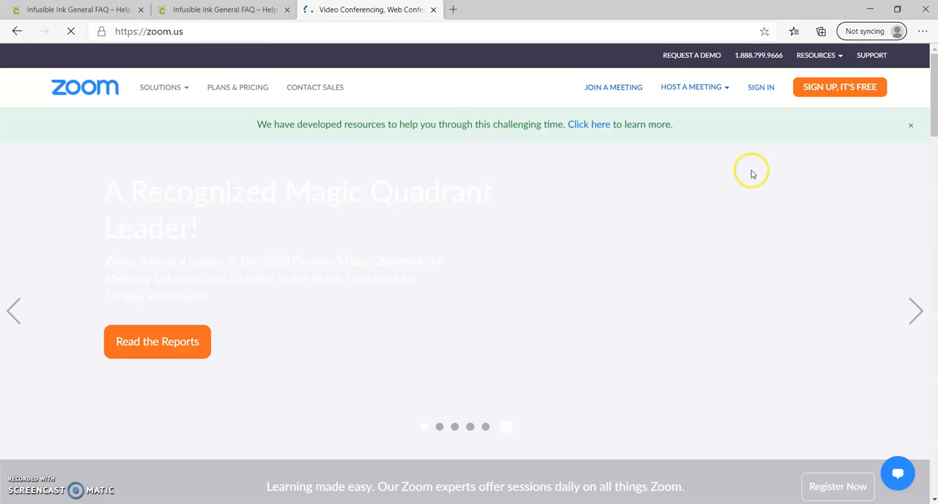
mouse_move(550, 243)
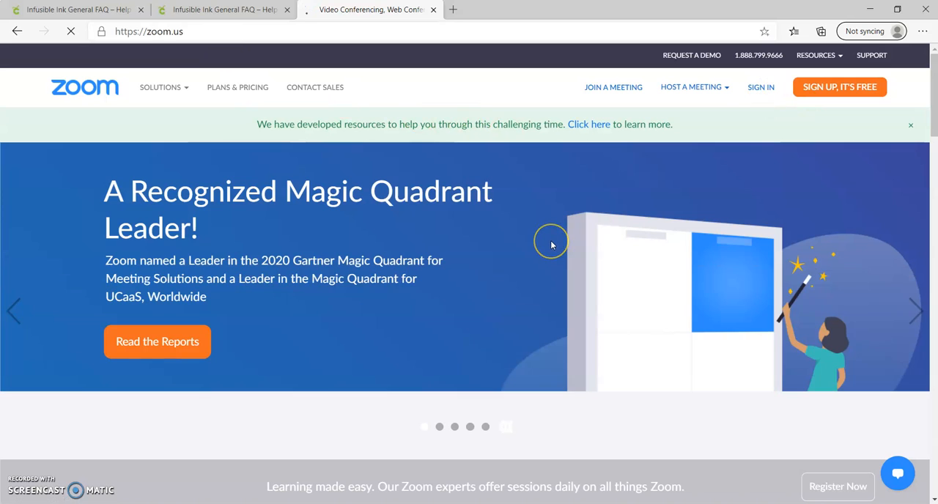
click(761, 88)
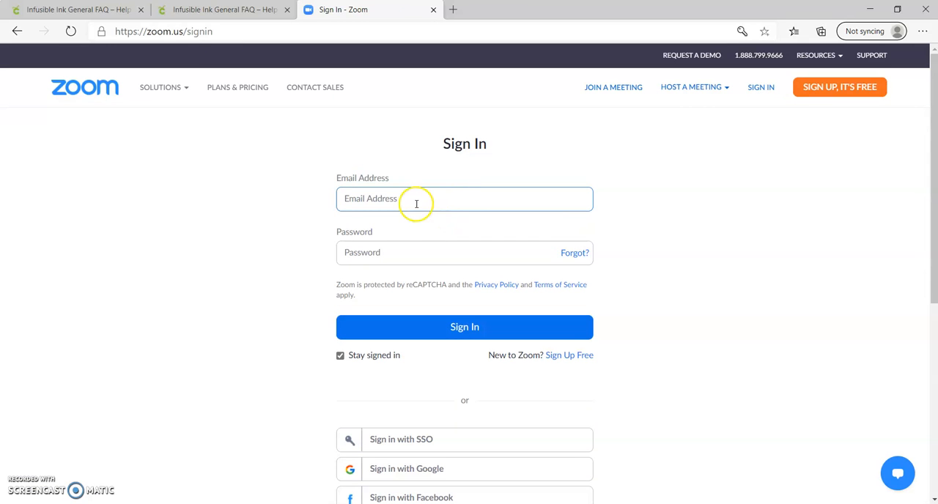
click(464, 199)
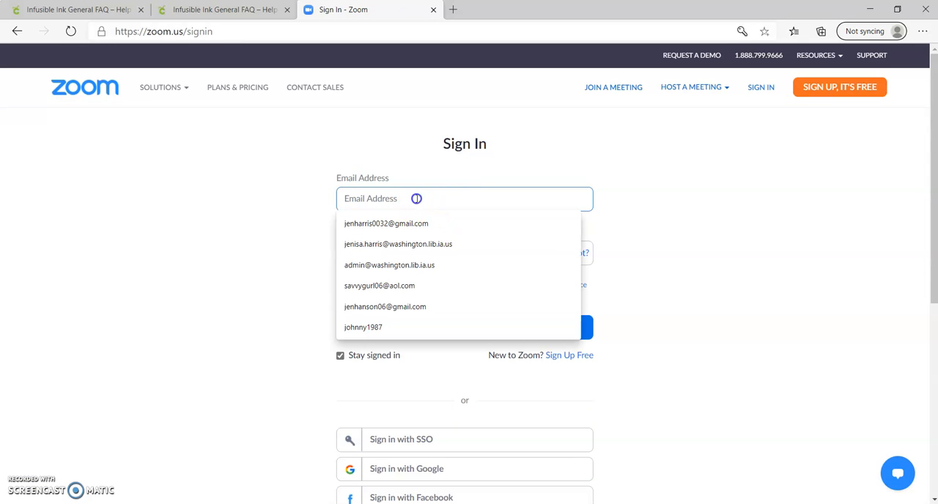